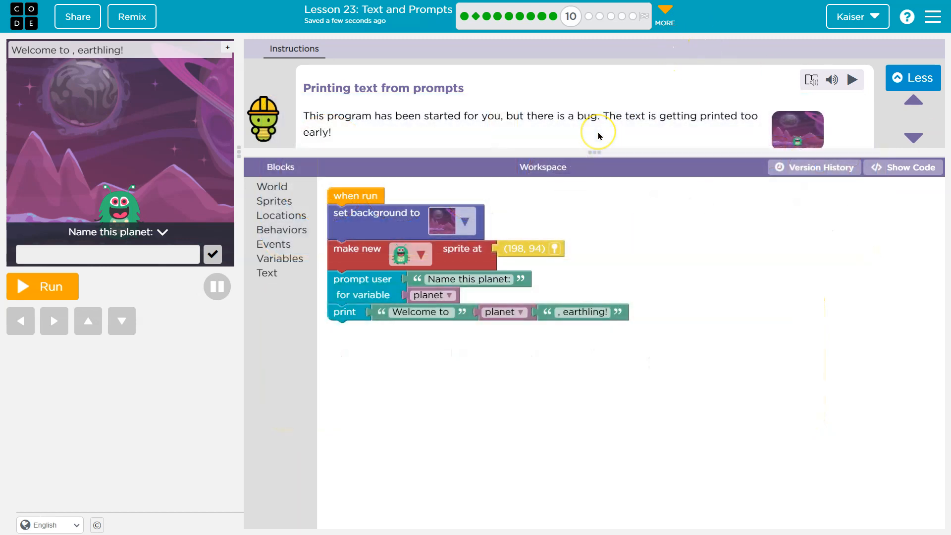
Step: Run and reset the planet program to see the bug, then show the Events blocks
scroll(down, 3)
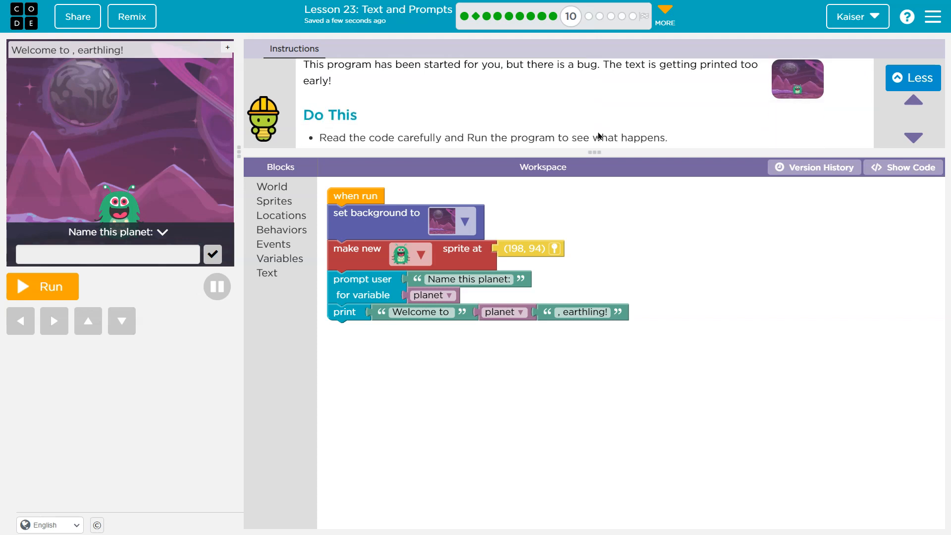
mouse_move(718, 78)
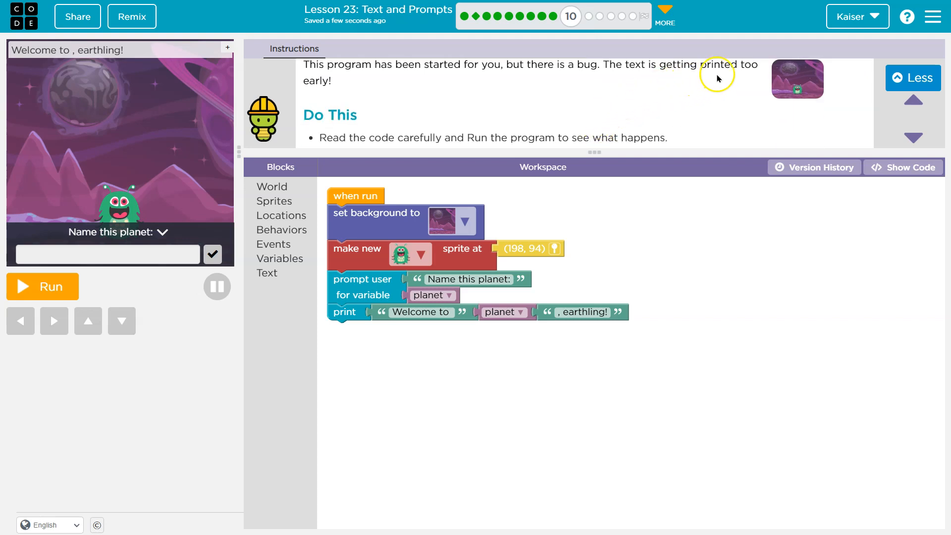
click(42, 286)
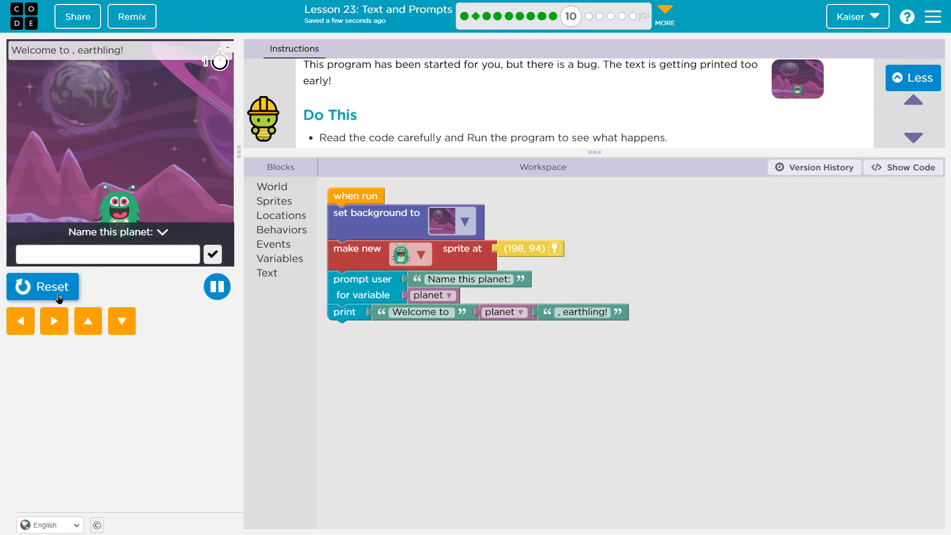
click(106, 253)
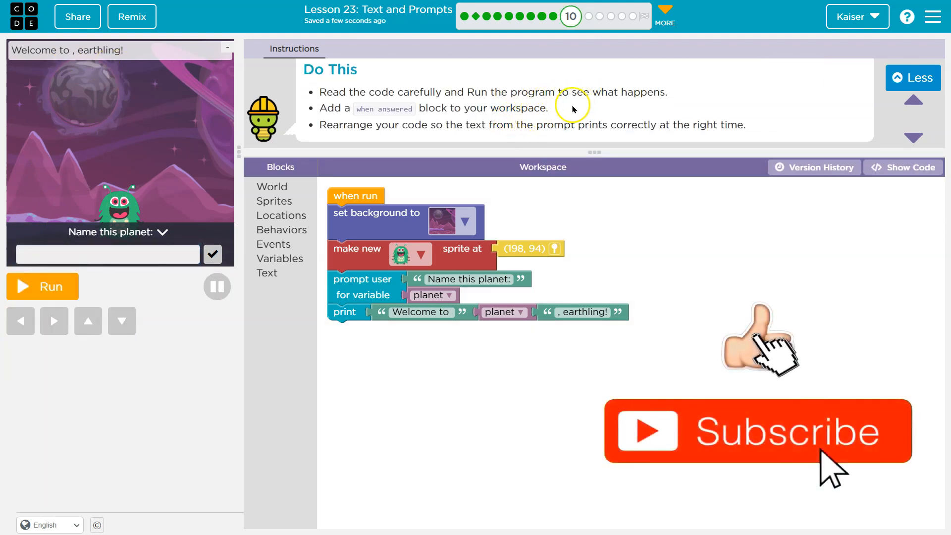
mouse_move(503, 119)
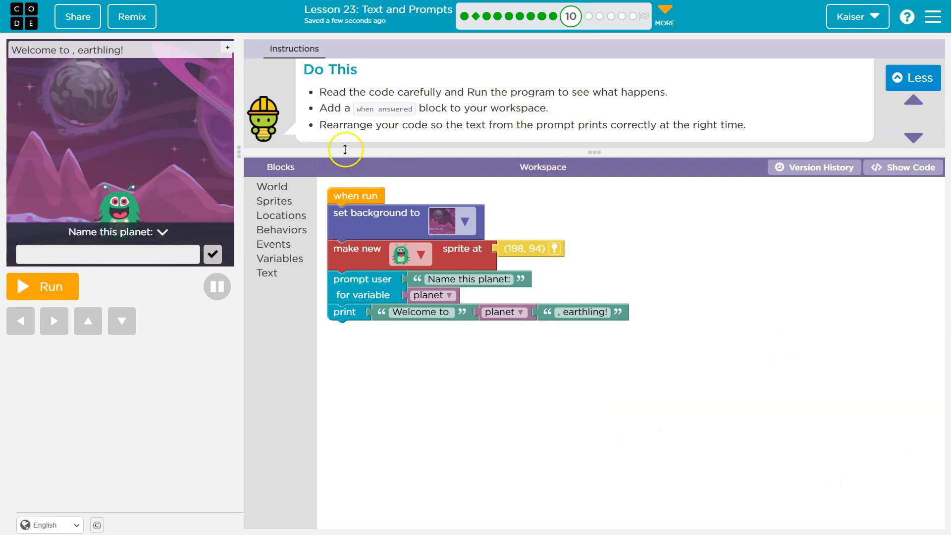
mouse_move(266, 251)
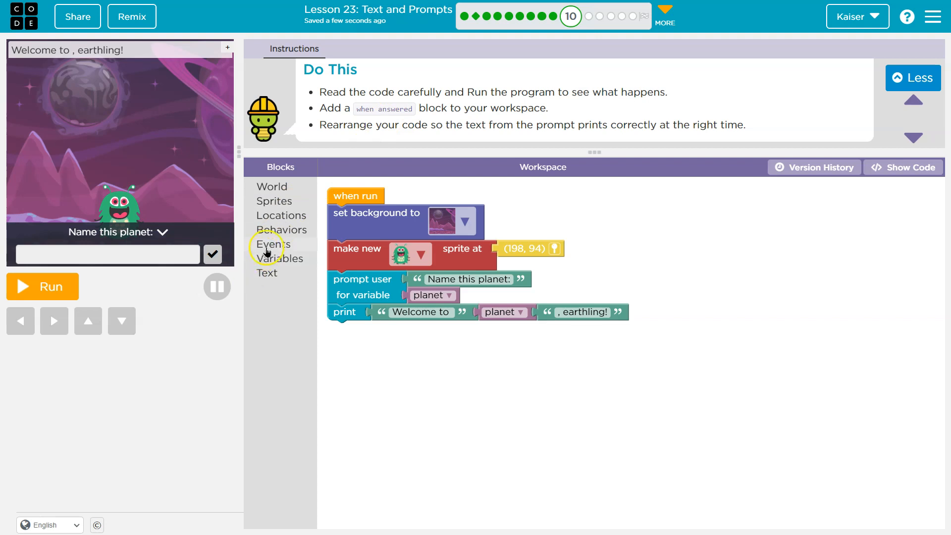
click(273, 243)
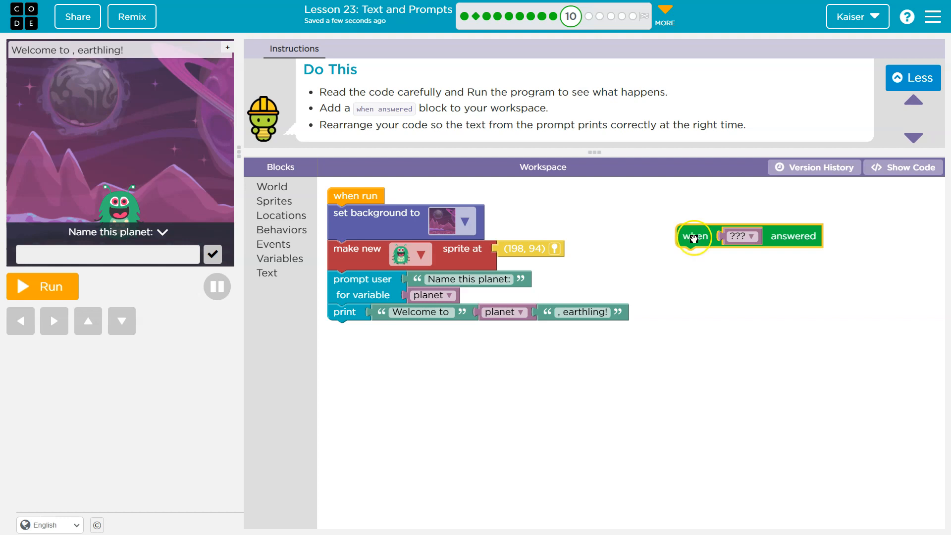
mouse_move(688, 263)
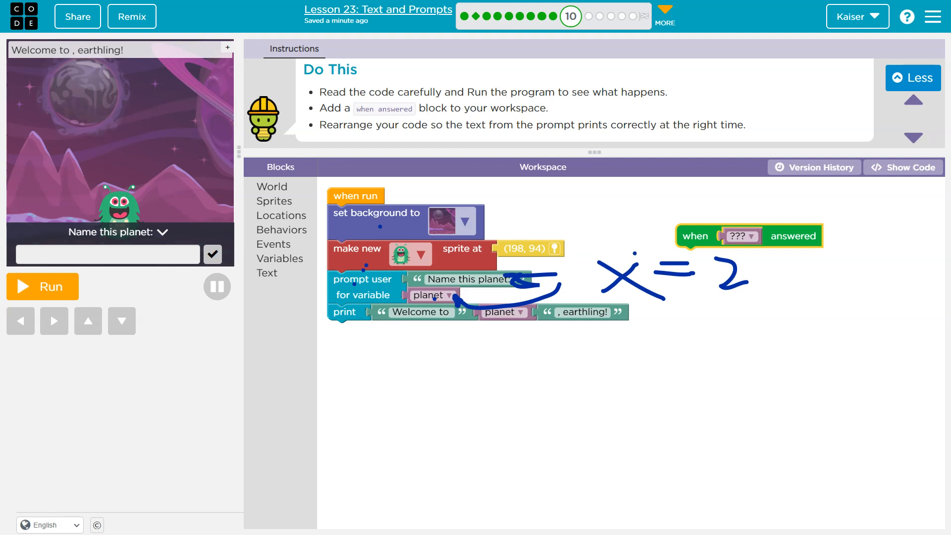
click(106, 254)
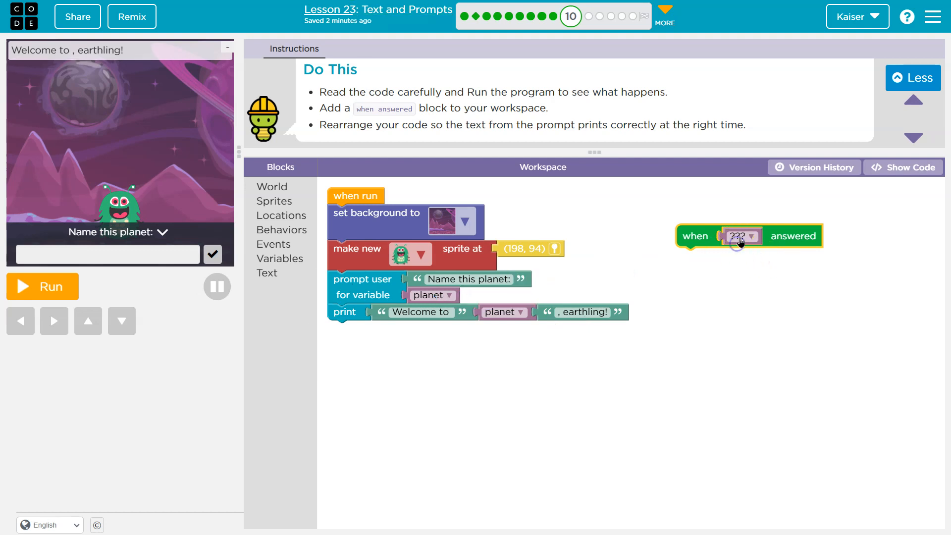
Step: Choose planet as the variable in the 'when answered' event's dropdown
click(743, 235)
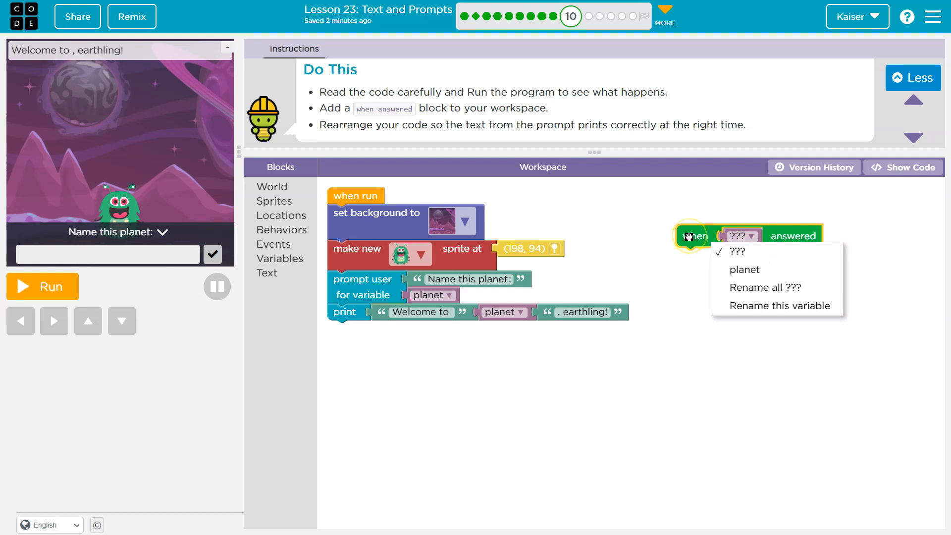
click(745, 270)
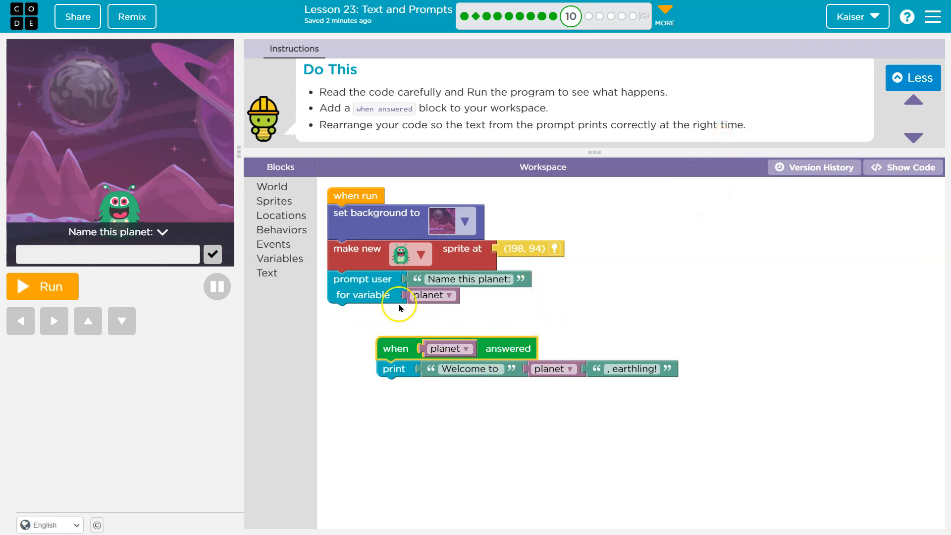
Step: Run the fixed program and submit 'Mar' as the planet name in the prompt
click(42, 286)
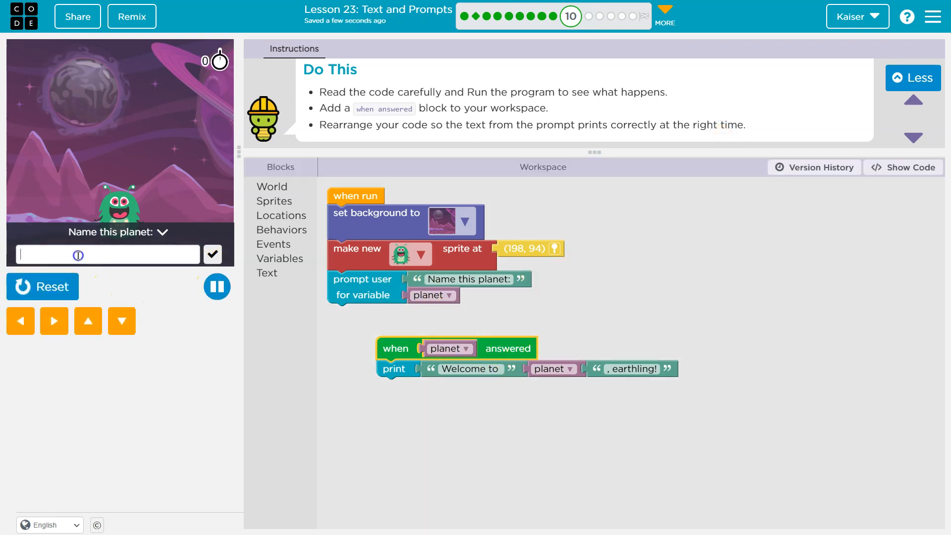
text(Mar)
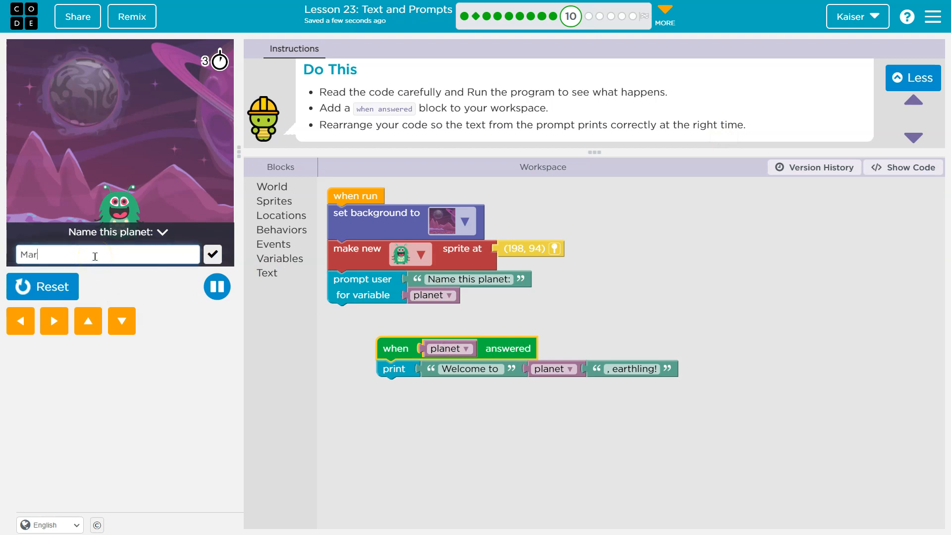
click(213, 254)
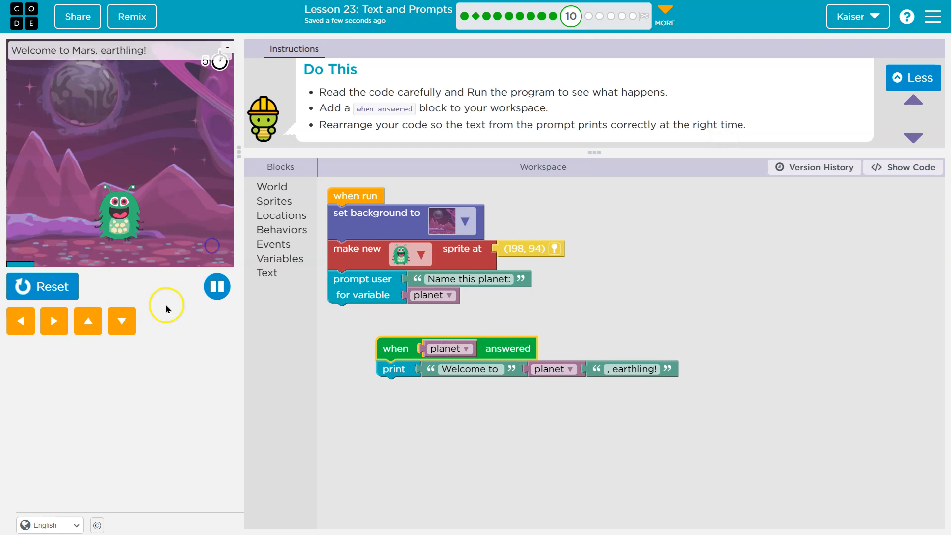